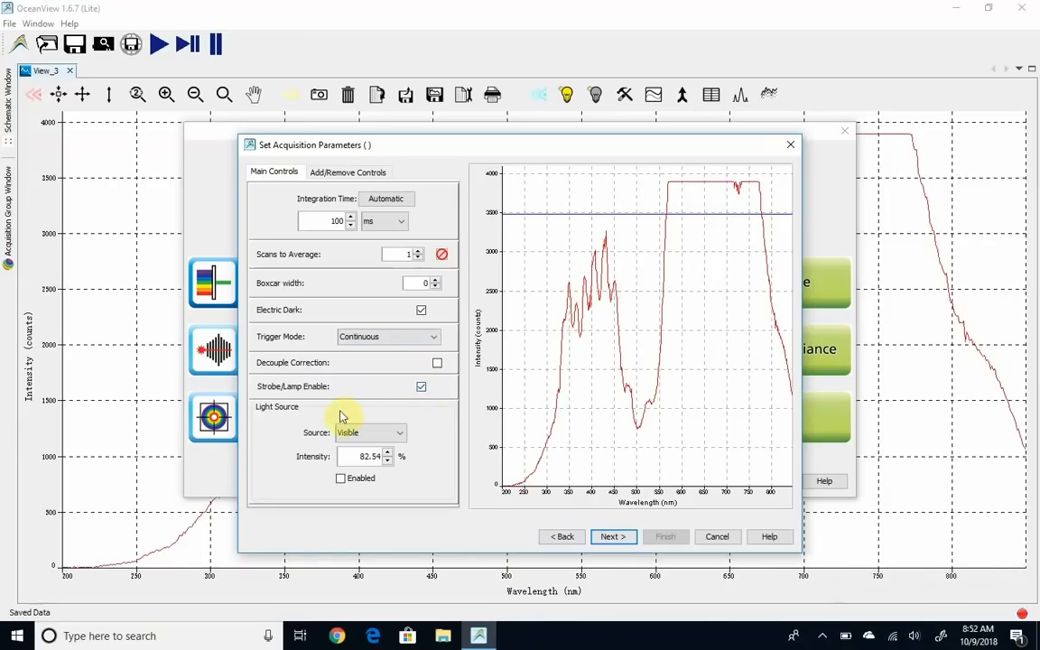
pyautogui.moveTo(766, 264)
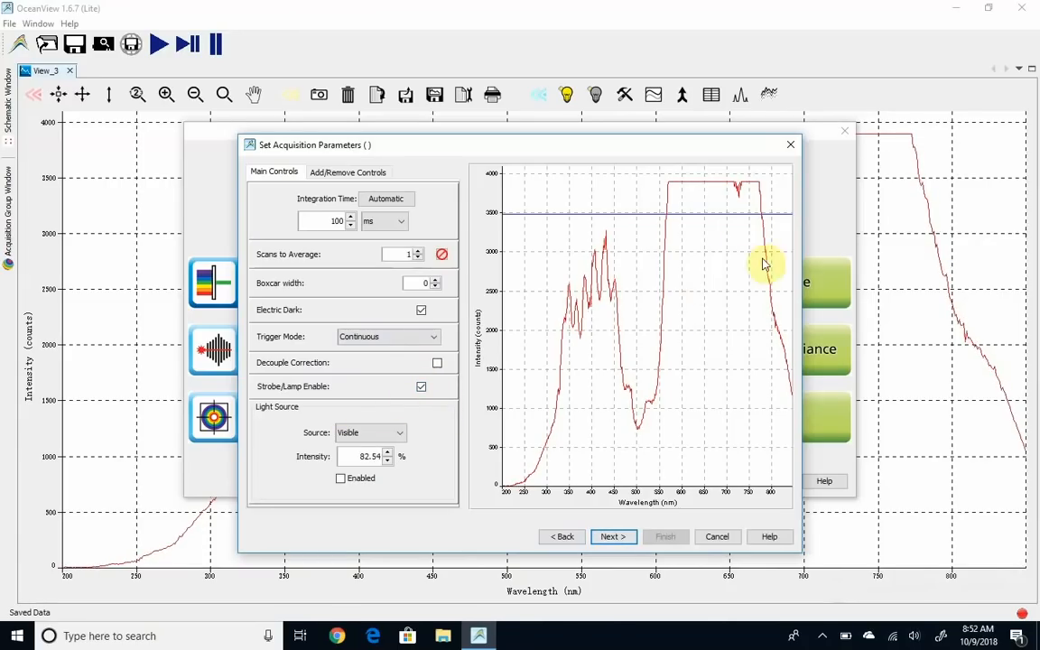
pyautogui.moveTo(682, 260)
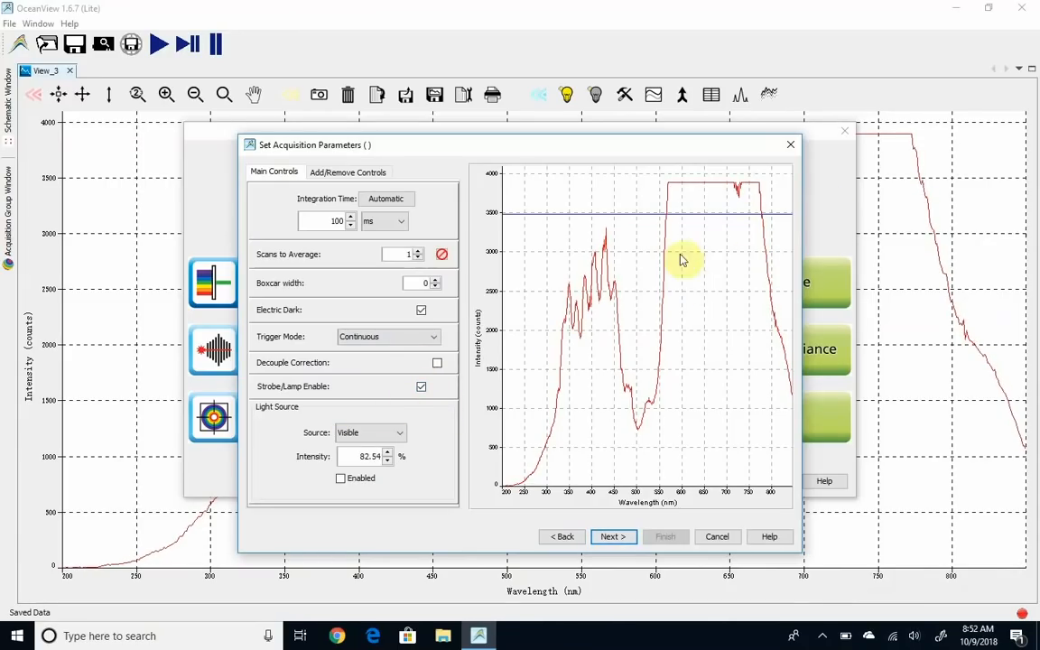
pyautogui.moveTo(607, 227)
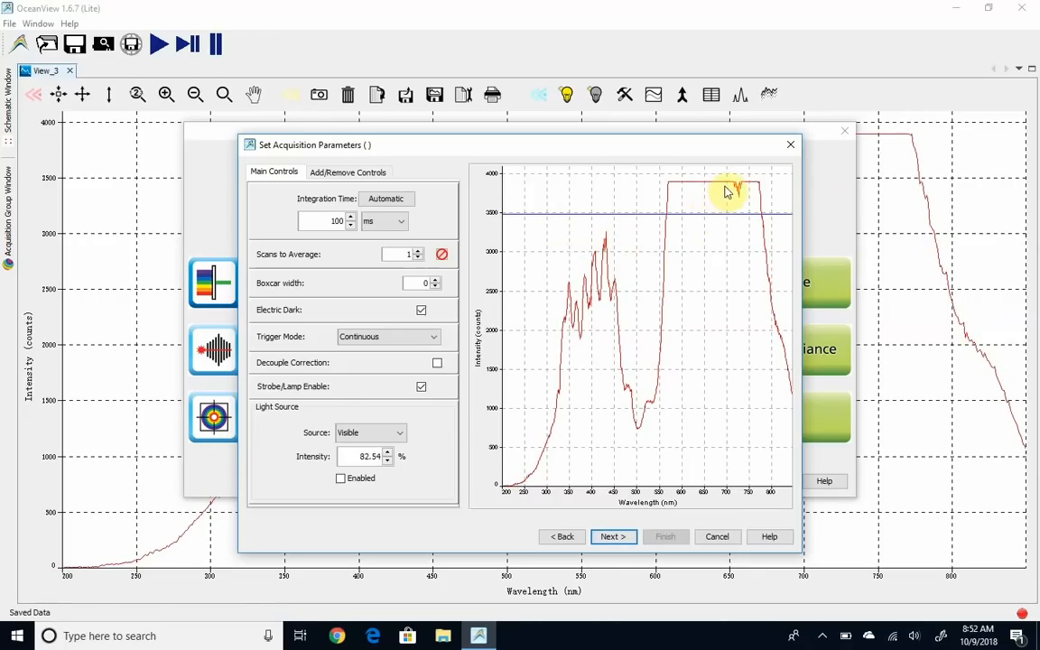
pyautogui.moveTo(709, 222)
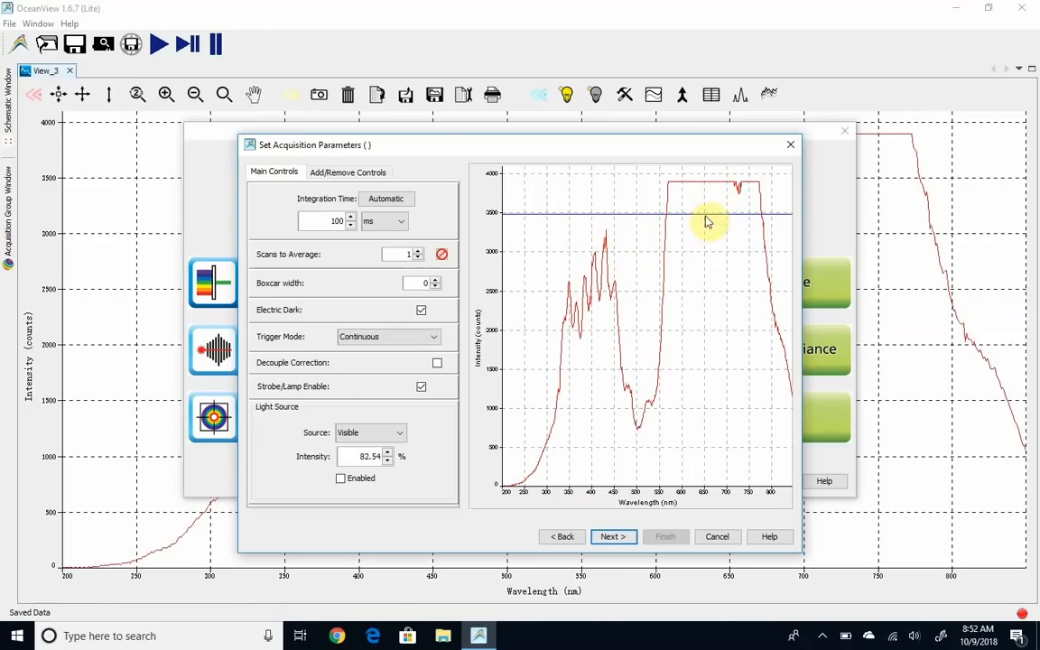
pyautogui.moveTo(373, 219)
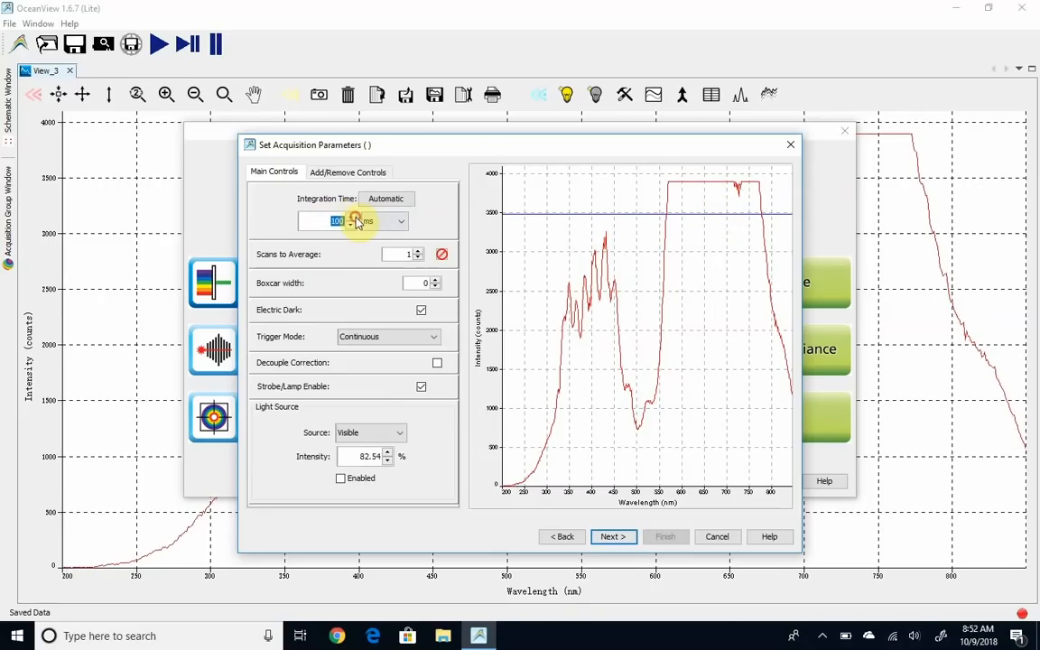
# Set 64 ms integration, 10 averaged scans and boxcar 5, then advance to reference storage.
pyautogui.click(351, 225)
pyautogui.write('50')
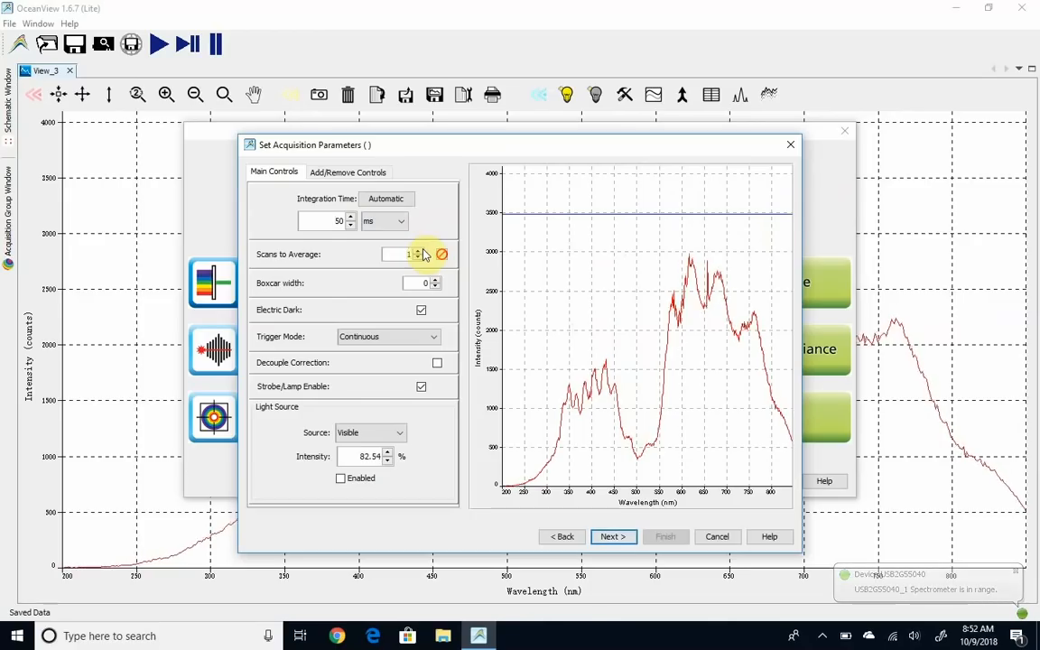
pyautogui.click(417, 250)
pyautogui.write('0')
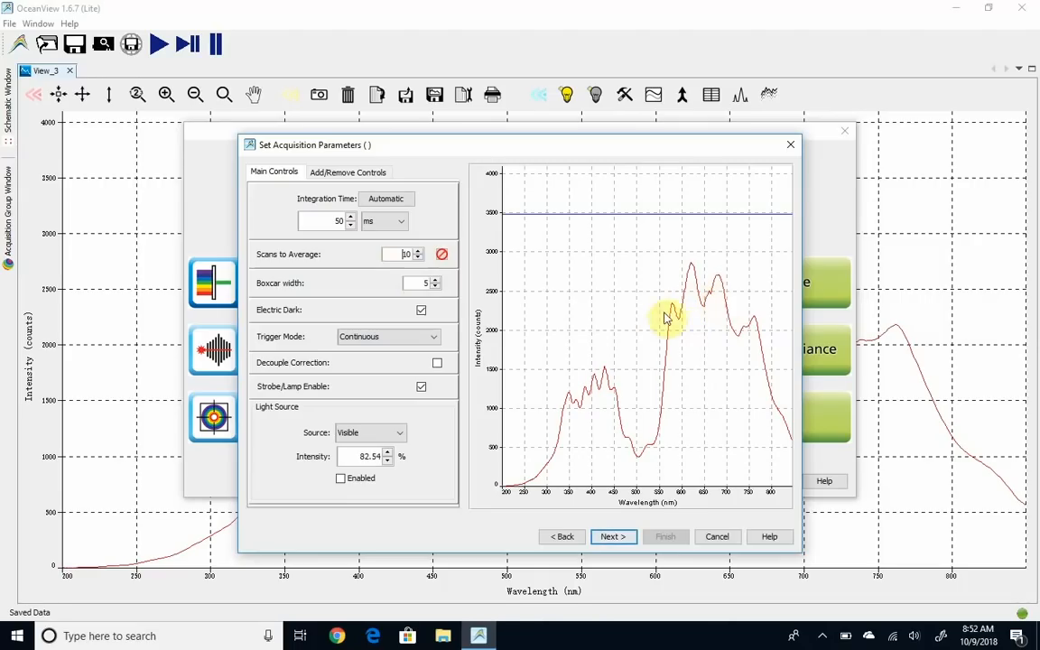
pyautogui.moveTo(722, 300)
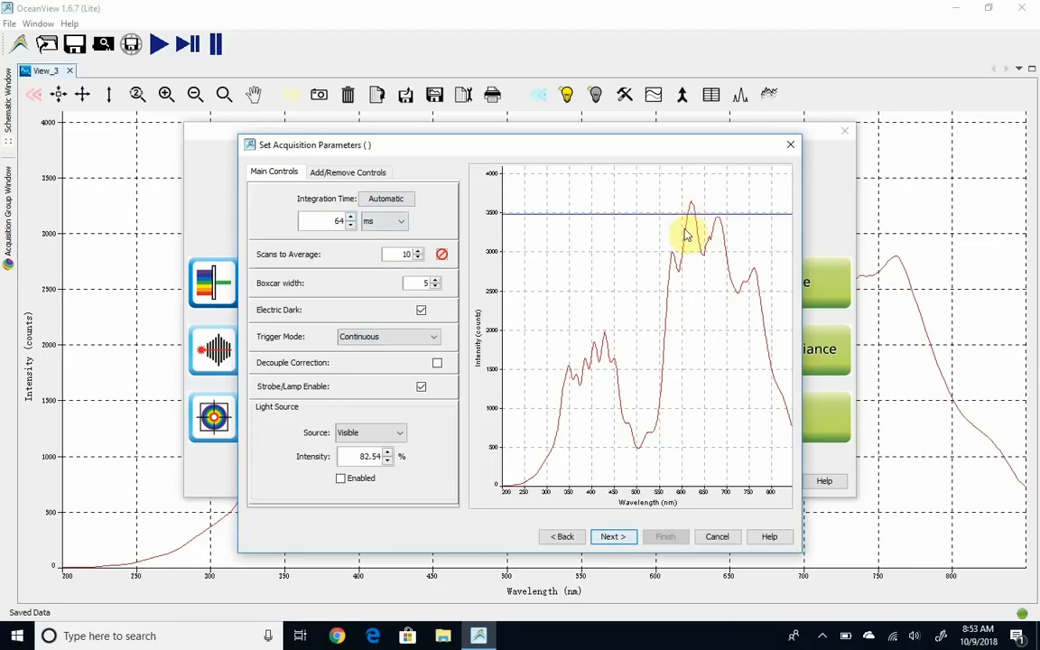
pyautogui.moveTo(573, 388)
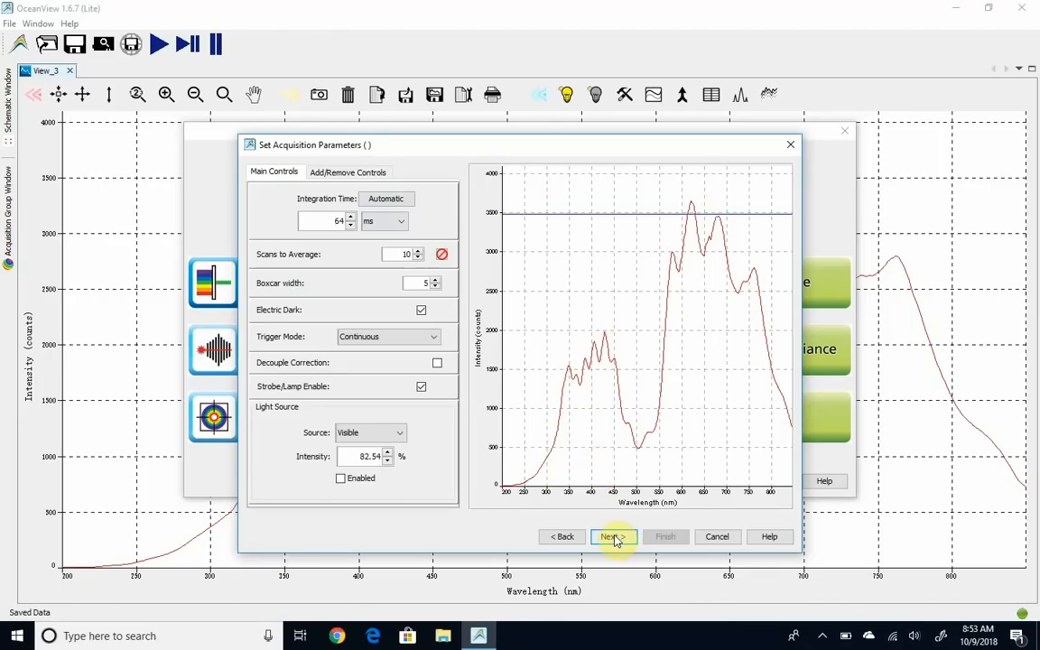
pyautogui.click(614, 537)
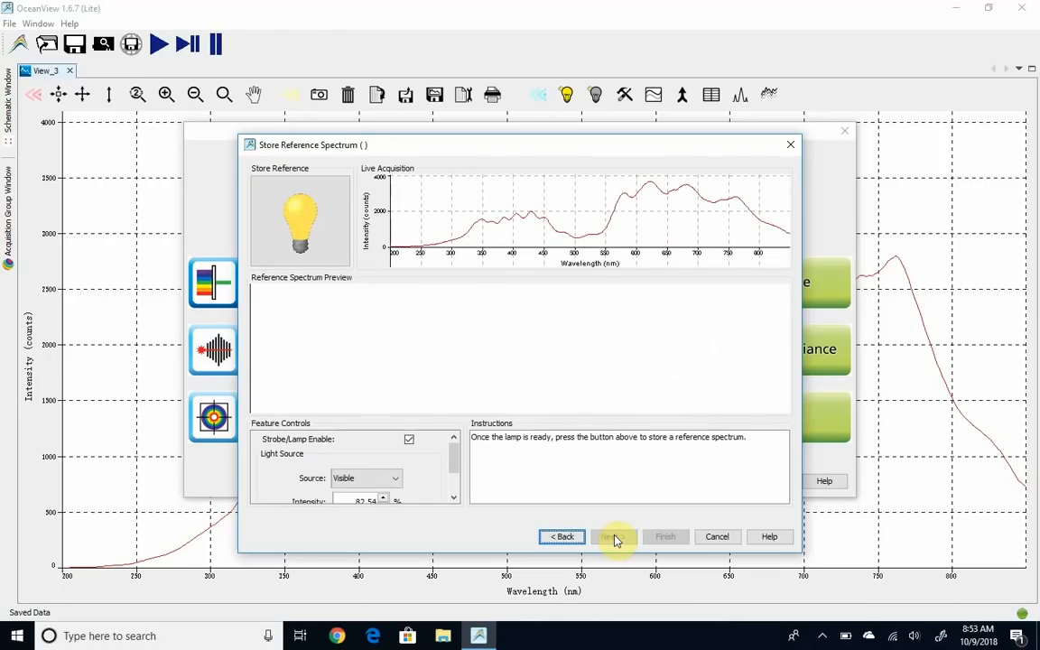